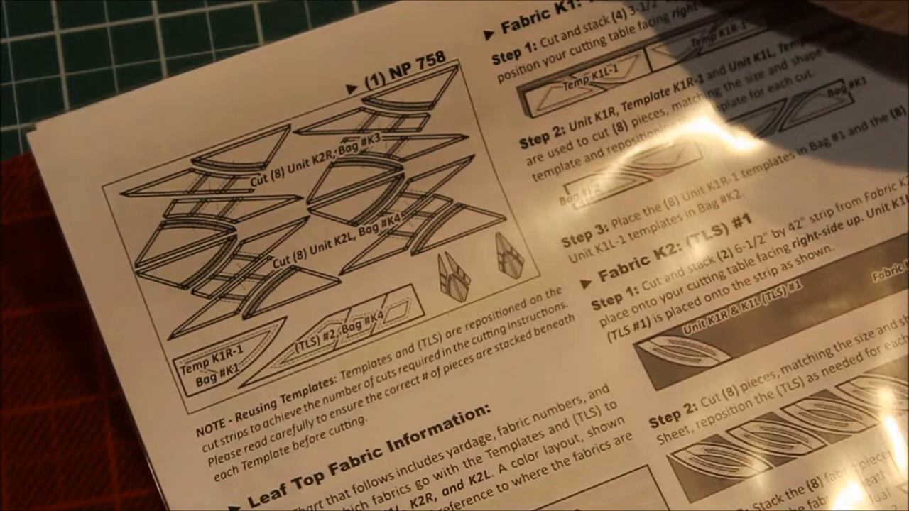
{"action": "scroll", "scroll_direction": "down", "scroll_amount": 3}
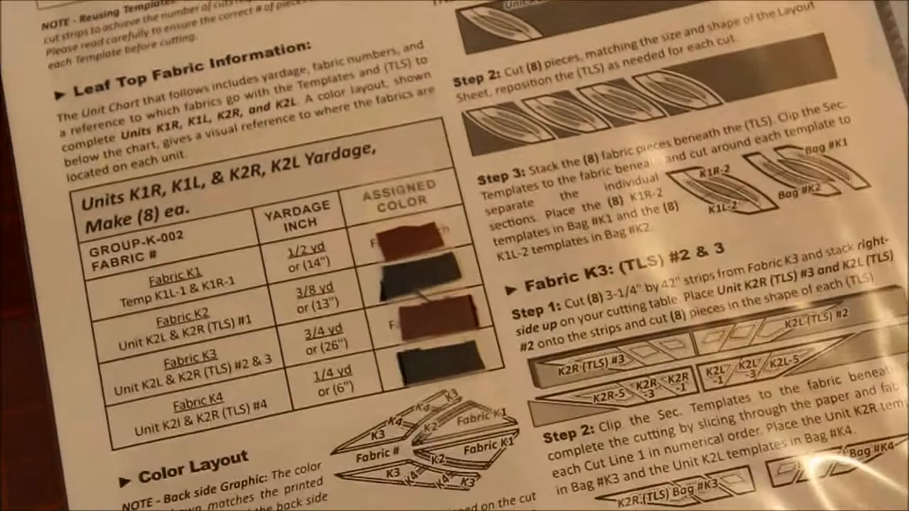